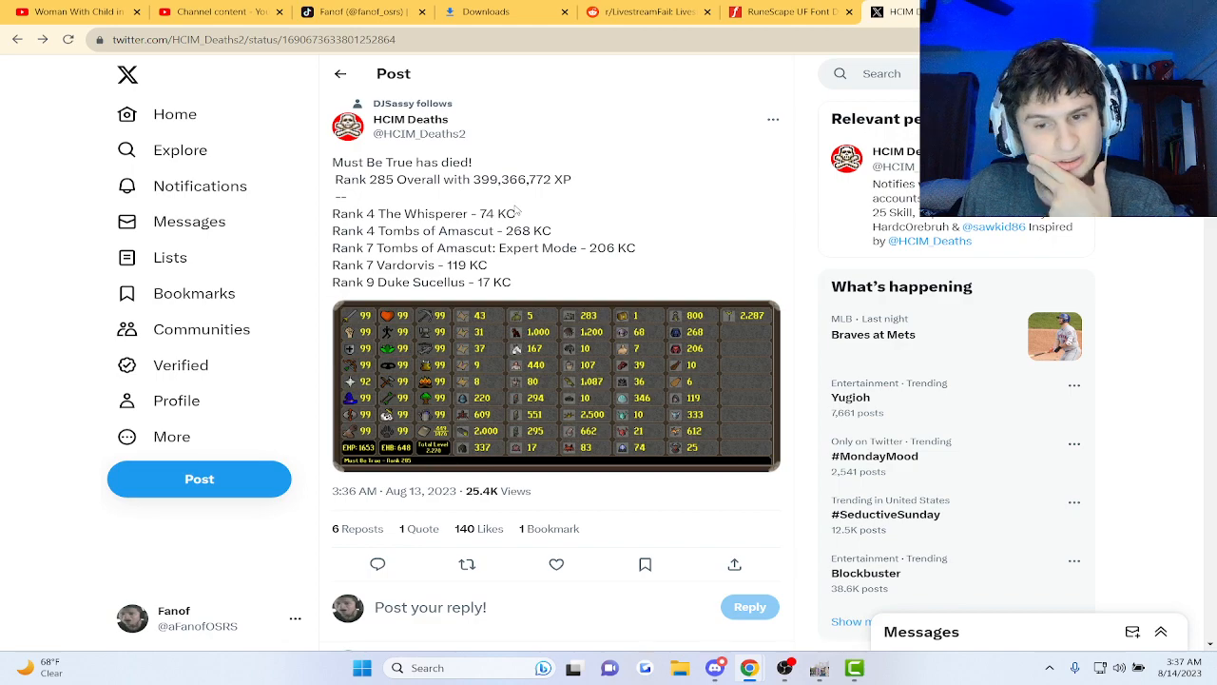
# Step: Select the boss name 'The Whisperer' in the post's rank and kill count list
pyautogui.scroll(-3)
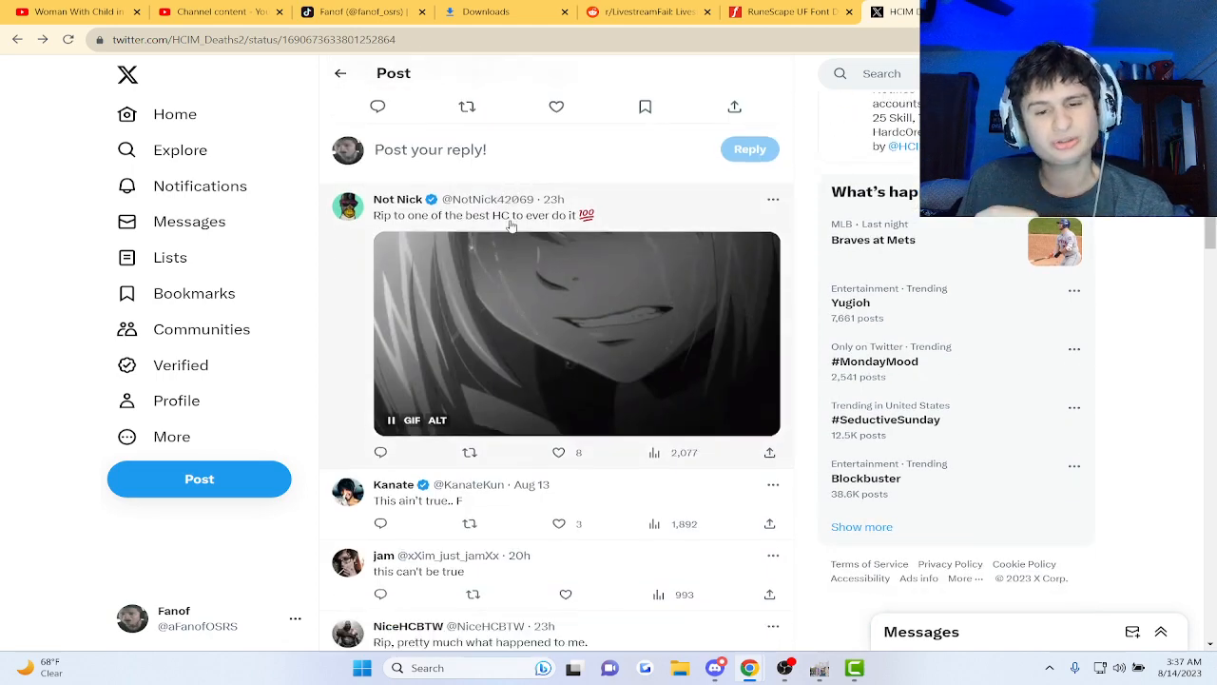
pyautogui.scroll(-3)
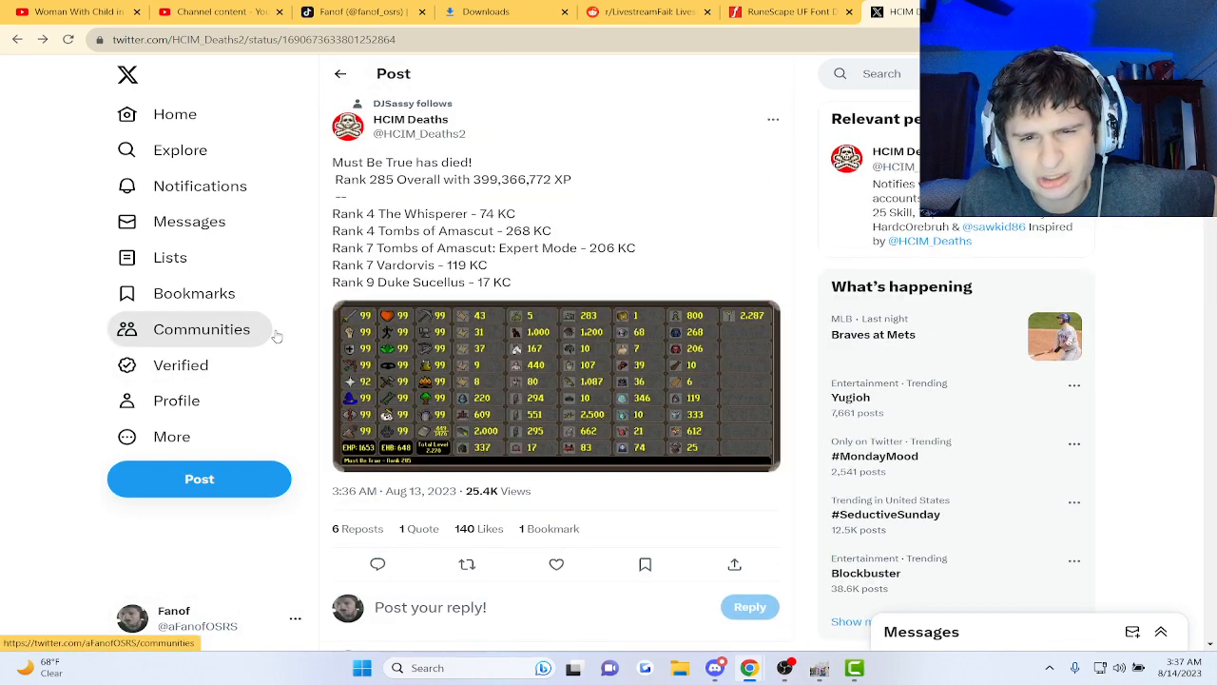
pyautogui.moveTo(631, 201)
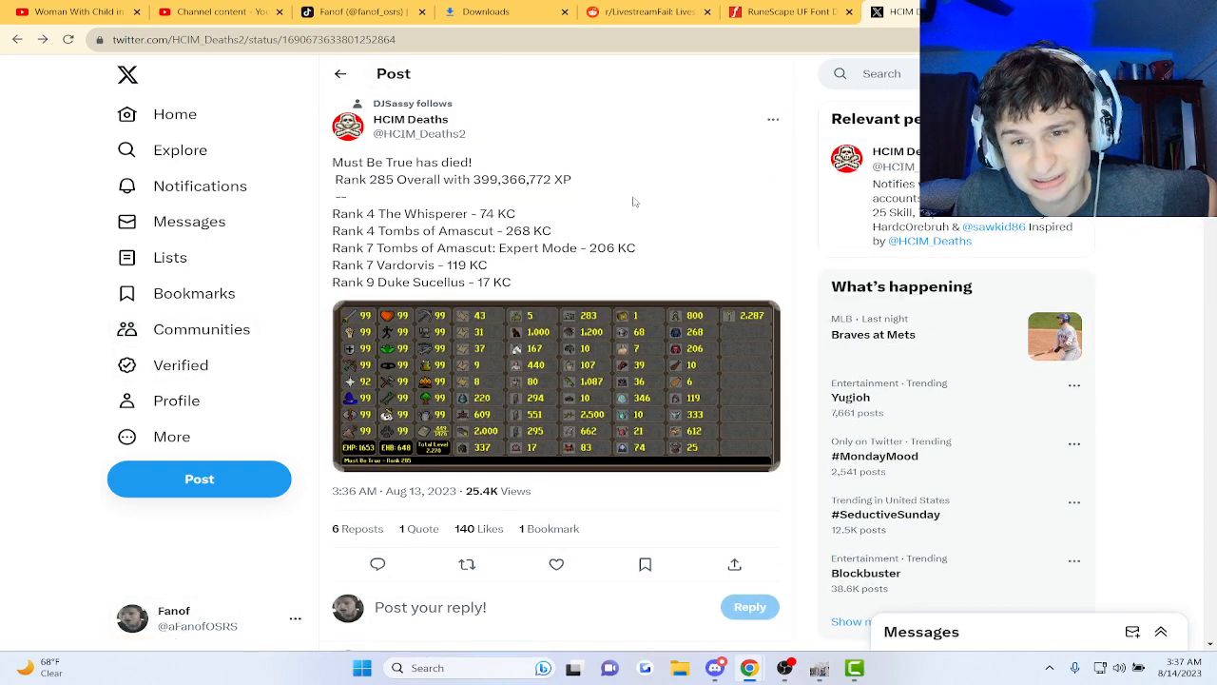
pyautogui.scroll(-3)
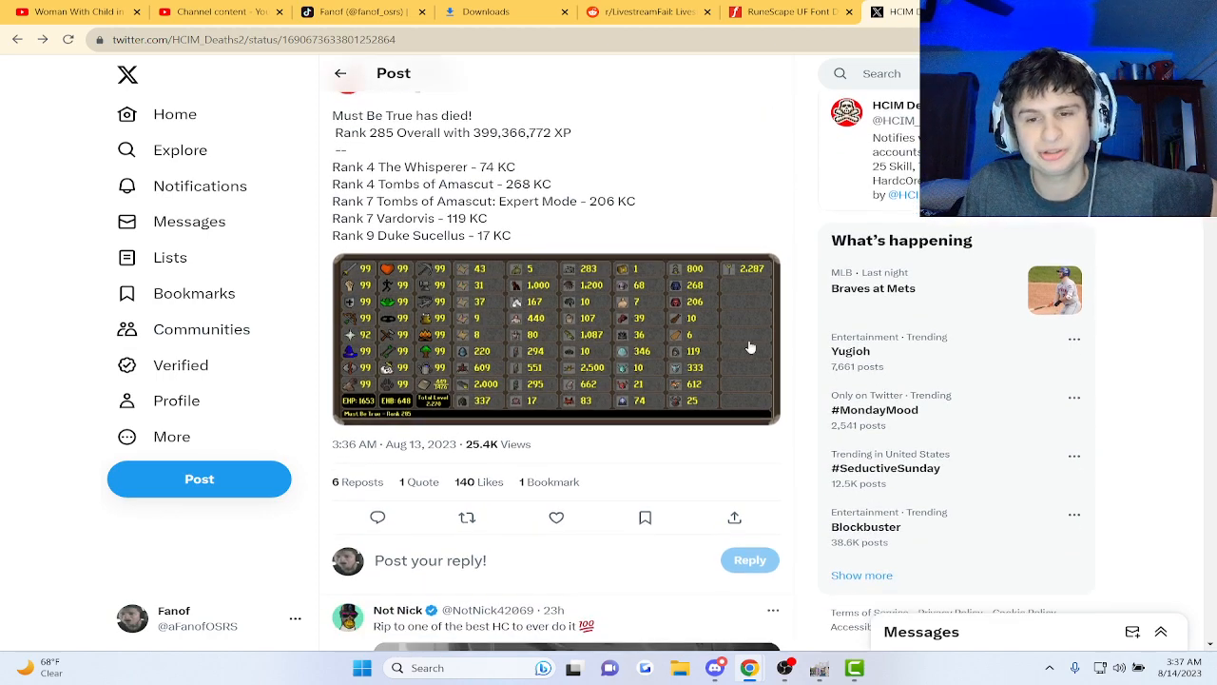
pyautogui.scroll(-3)
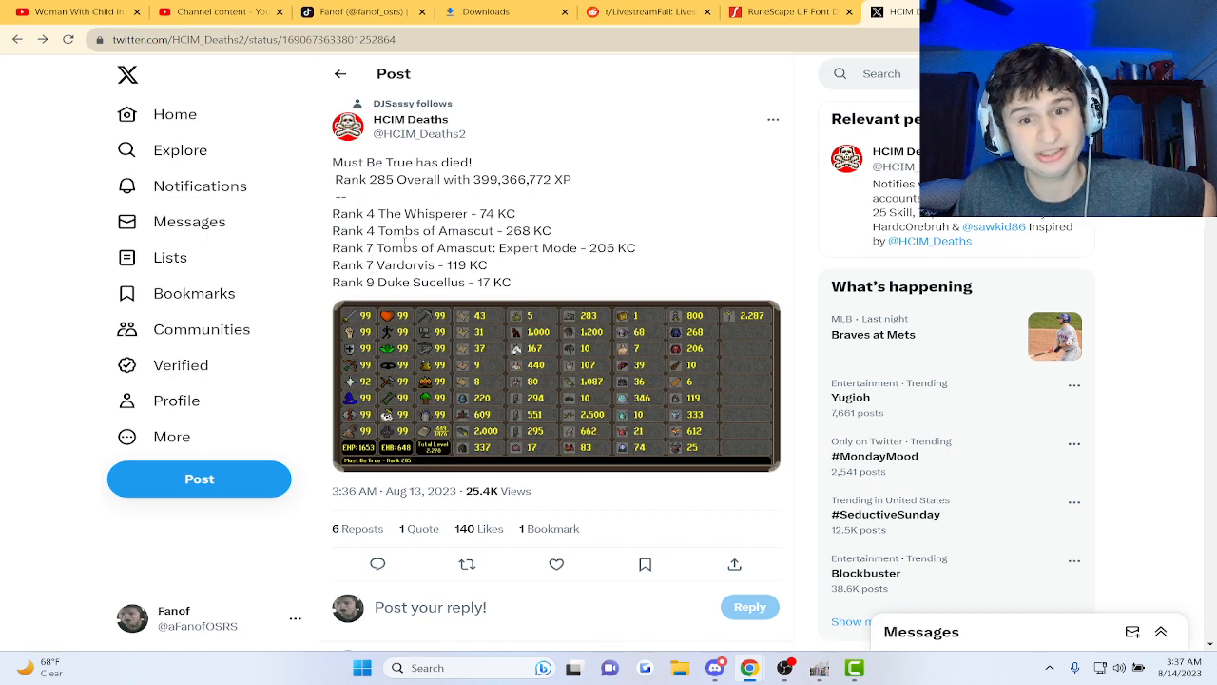
pyautogui.doubleClick(414, 213)
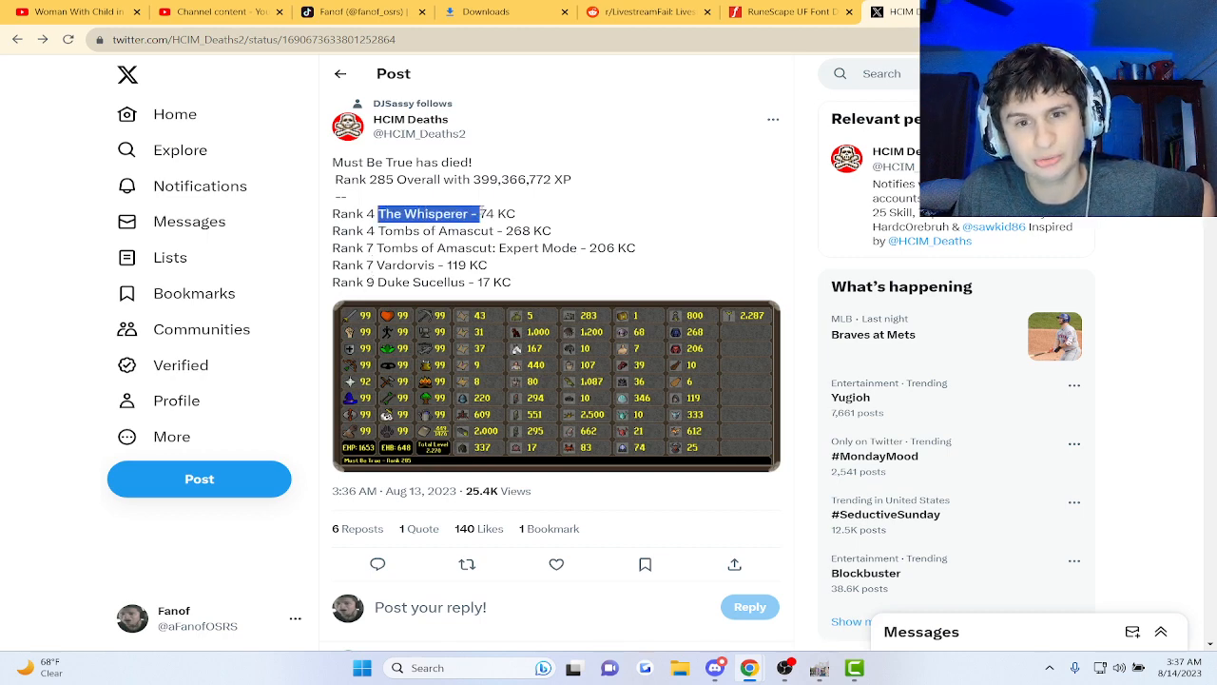